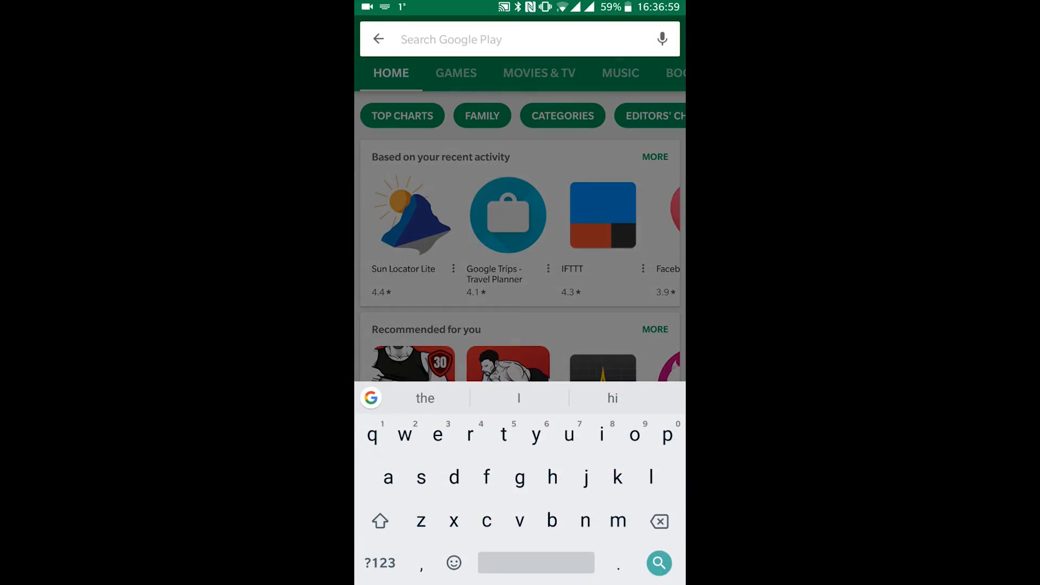
Step: Search Play Store for 'kasa' and pick the Kasa for Mobile listing
{"action": "type", "text": "kasa"}
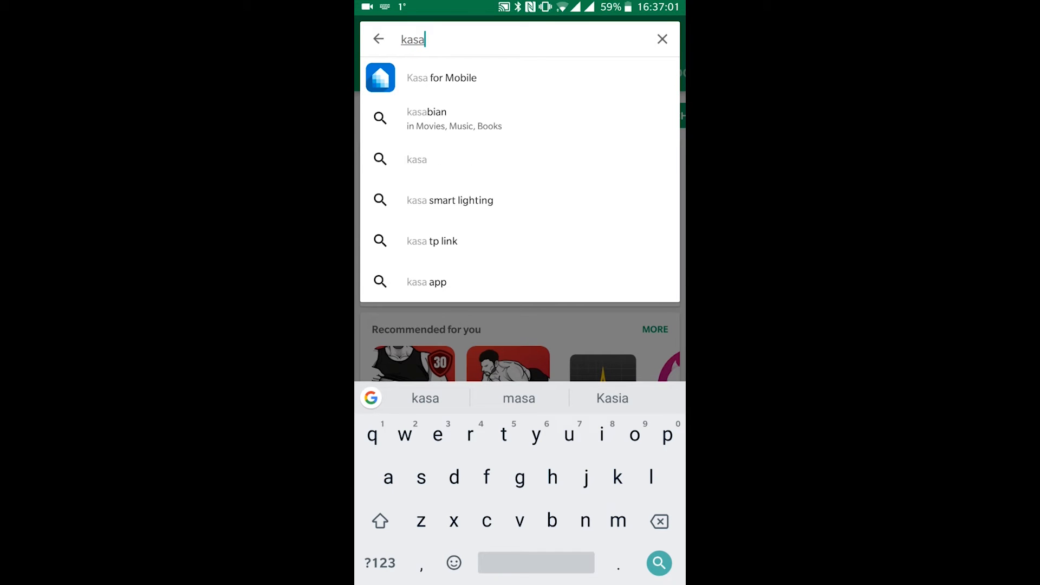
{"action": "left_click", "coordinate": [440, 78]}
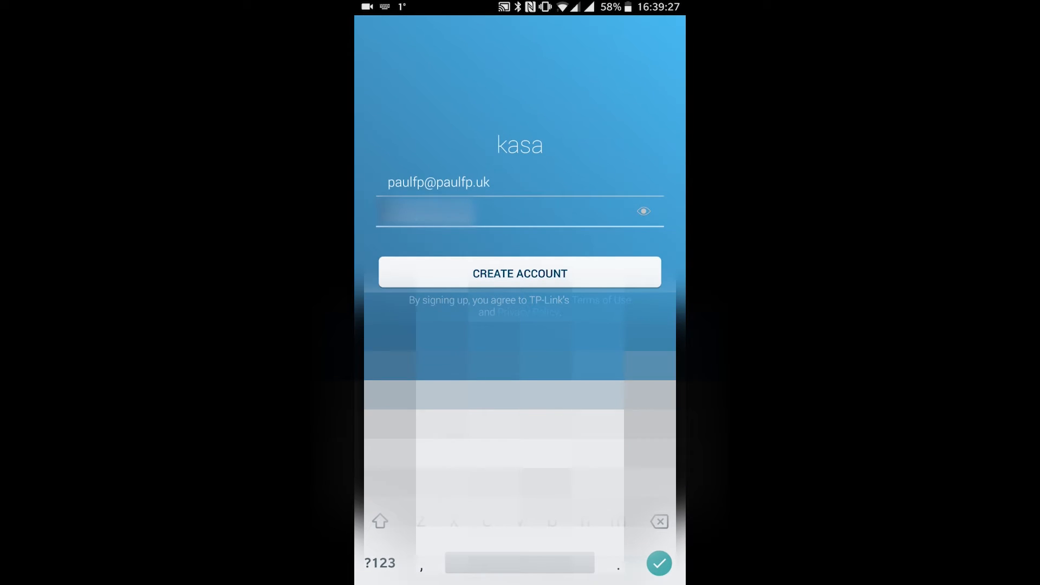
Step: Create the Kasa account and grant location access, reaching the empty Devices list
{"action": "left_click", "coordinate": [519, 273]}
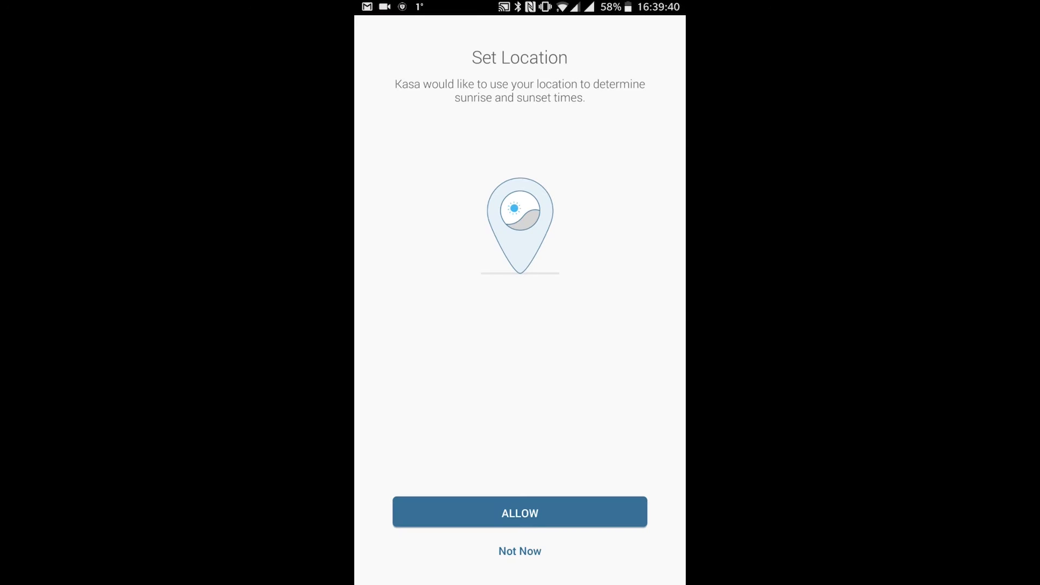
{"action": "left_click", "coordinate": [519, 511]}
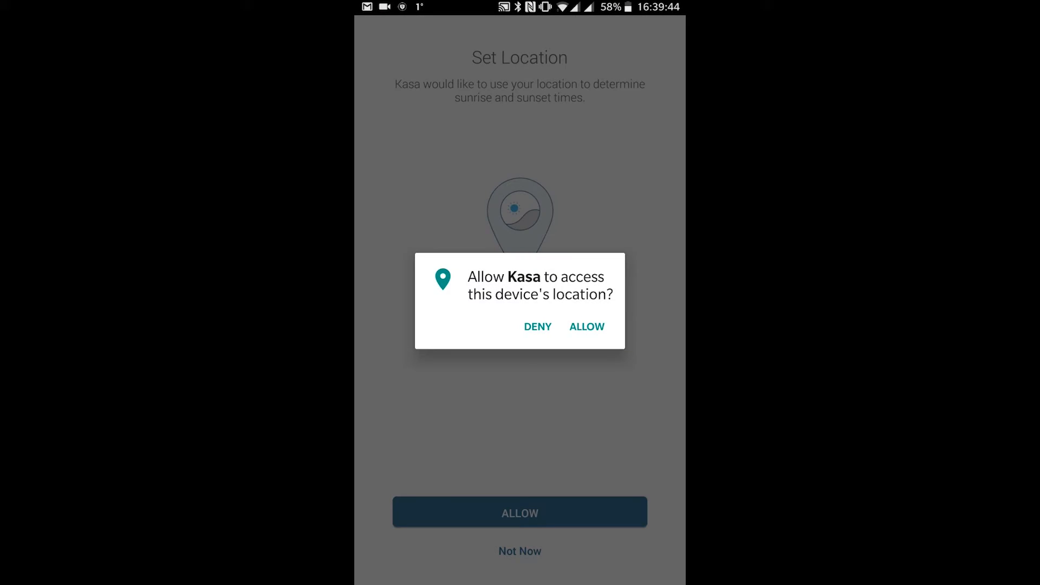
{"action": "left_click", "coordinate": [585, 326]}
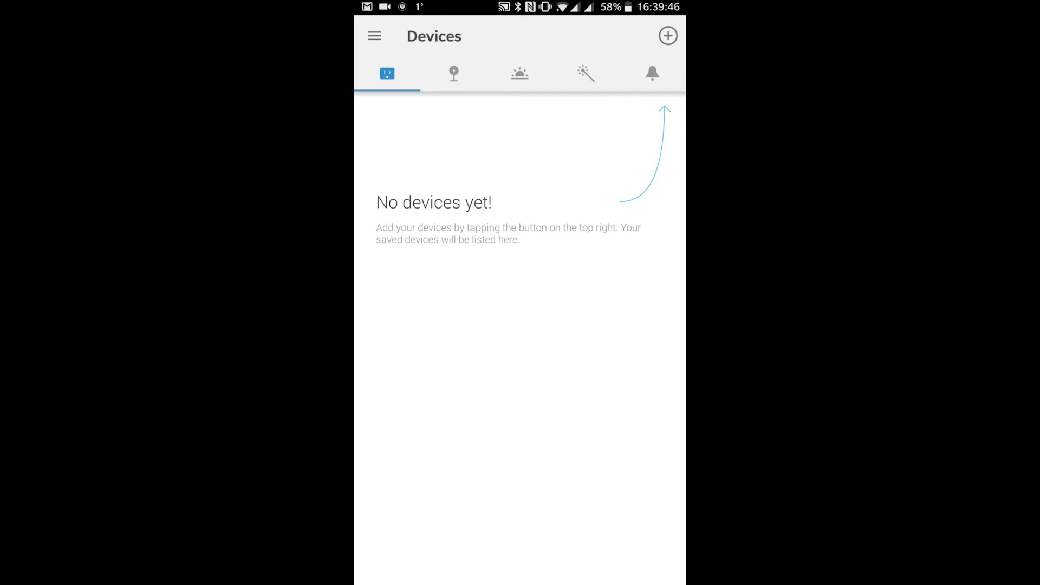
Step: Add a Smart Bulb device and advance past the install and power-up steps
{"action": "left_click", "coordinate": [667, 35]}
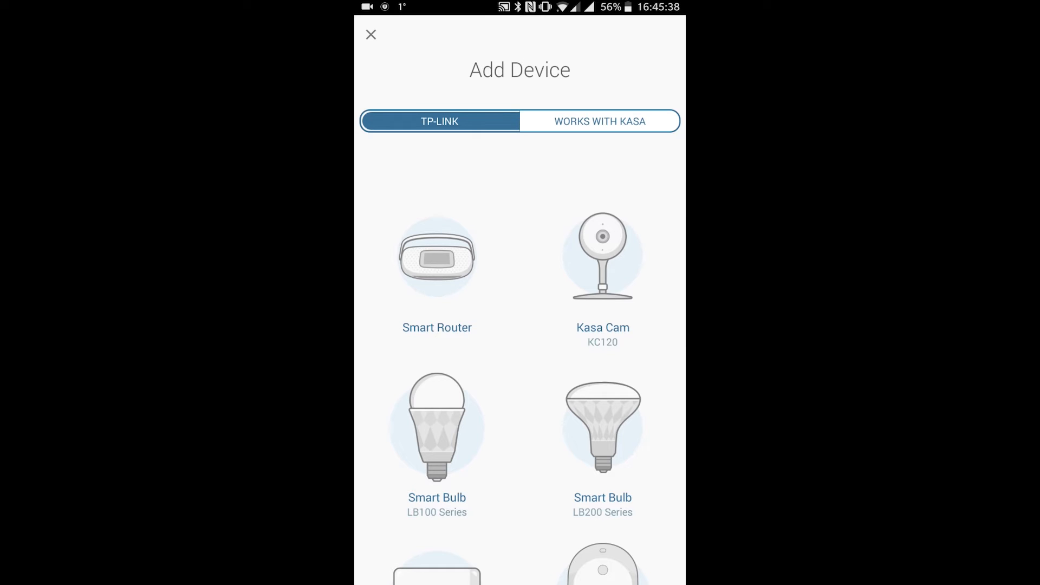
{"action": "left_click", "coordinate": [436, 426]}
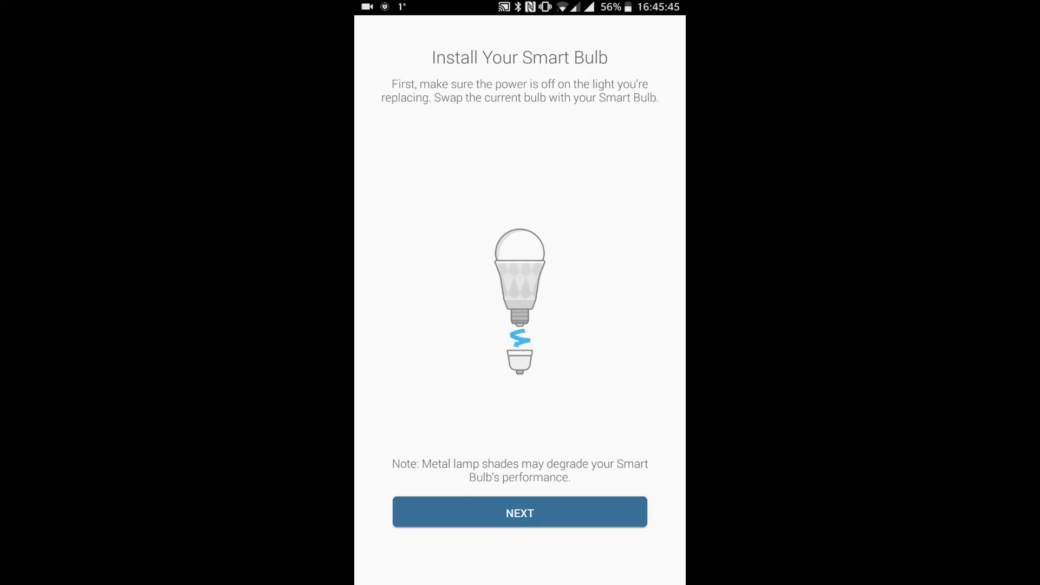
{"action": "left_click", "coordinate": [519, 512]}
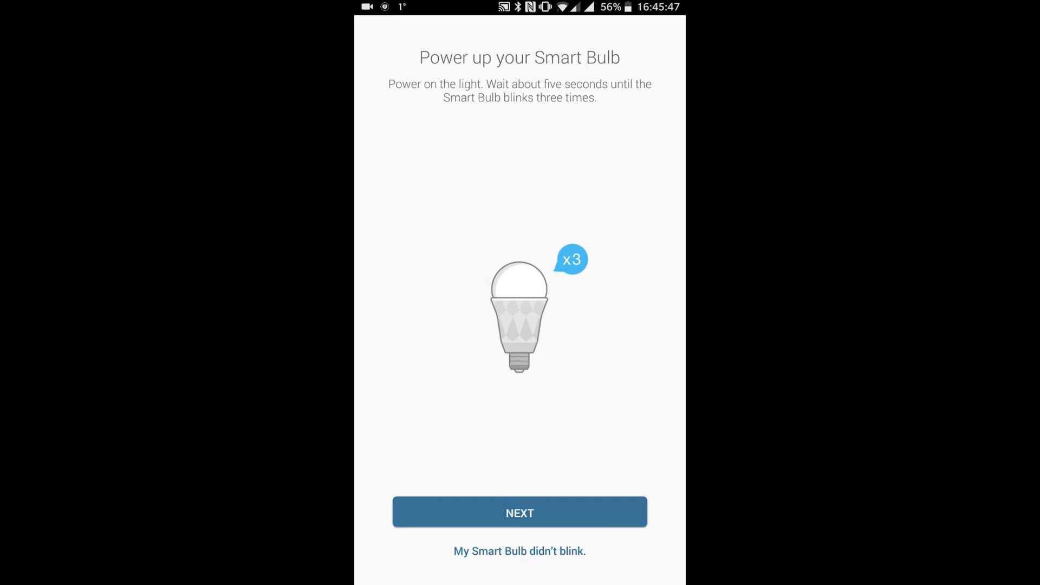
{"action": "left_click", "coordinate": [519, 512]}
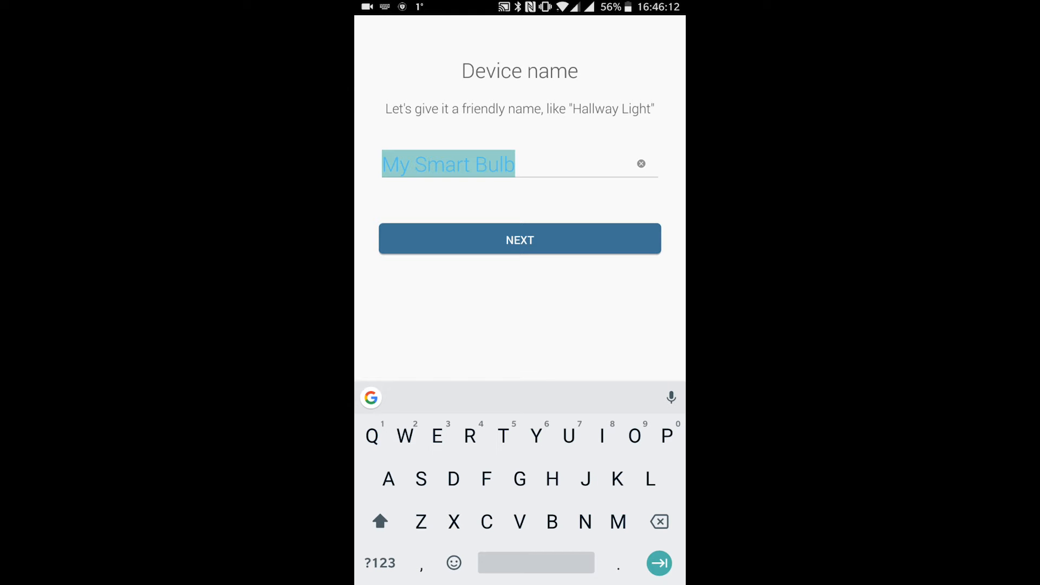
Step: Name the bulb 'Hallway Light' and choose the pendant lamp icon
{"action": "type", "text": "Hallway"}
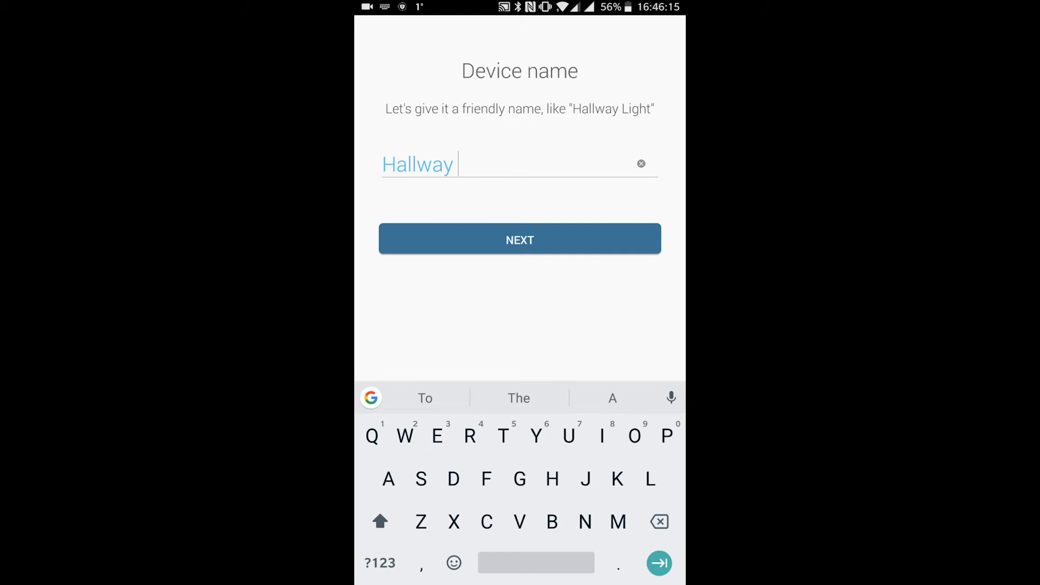
{"action": "type", "text": "Light"}
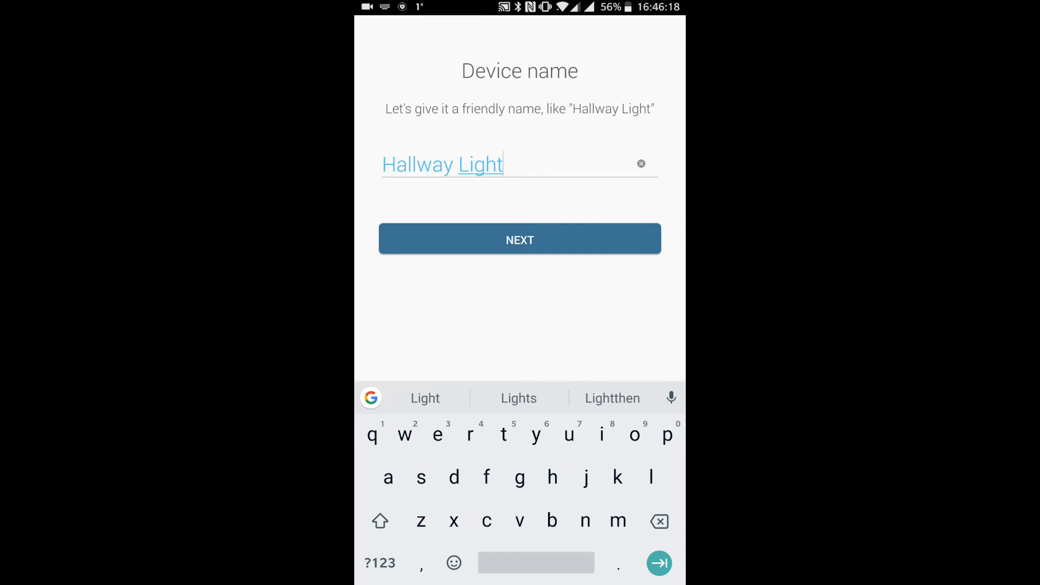
{"action": "left_click", "coordinate": [519, 239]}
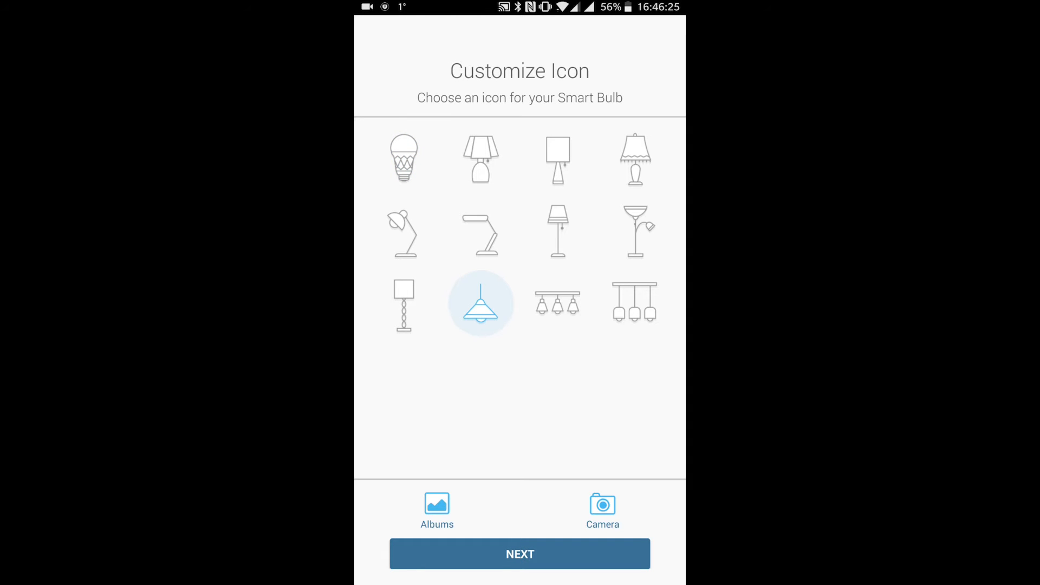
{"action": "left_click", "coordinate": [519, 554]}
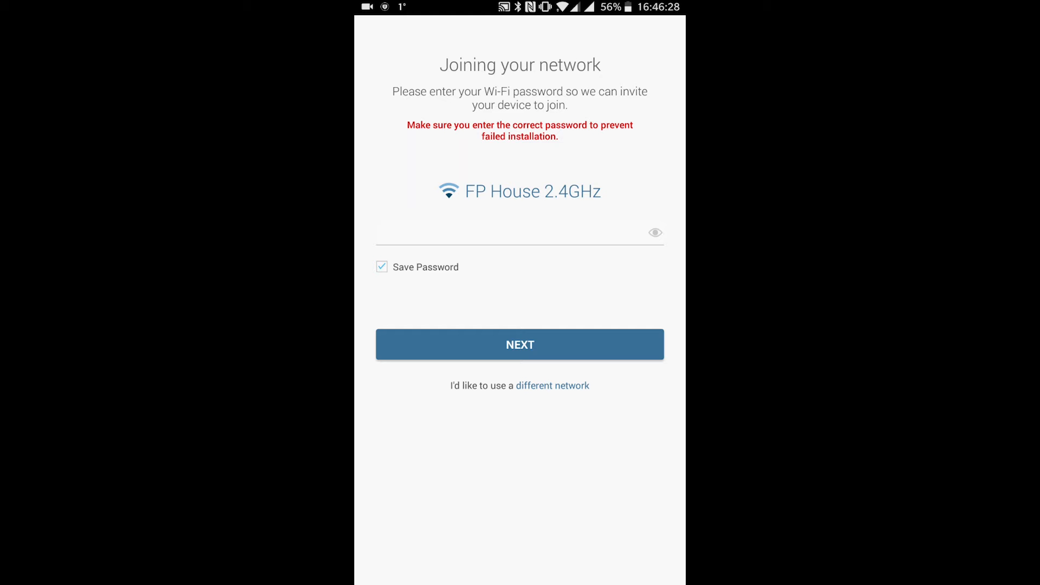
Step: Enter the FP House 2.4GHz Wi-Fi password and join the bulb to the network
{"action": "left_click", "coordinate": [510, 233]}
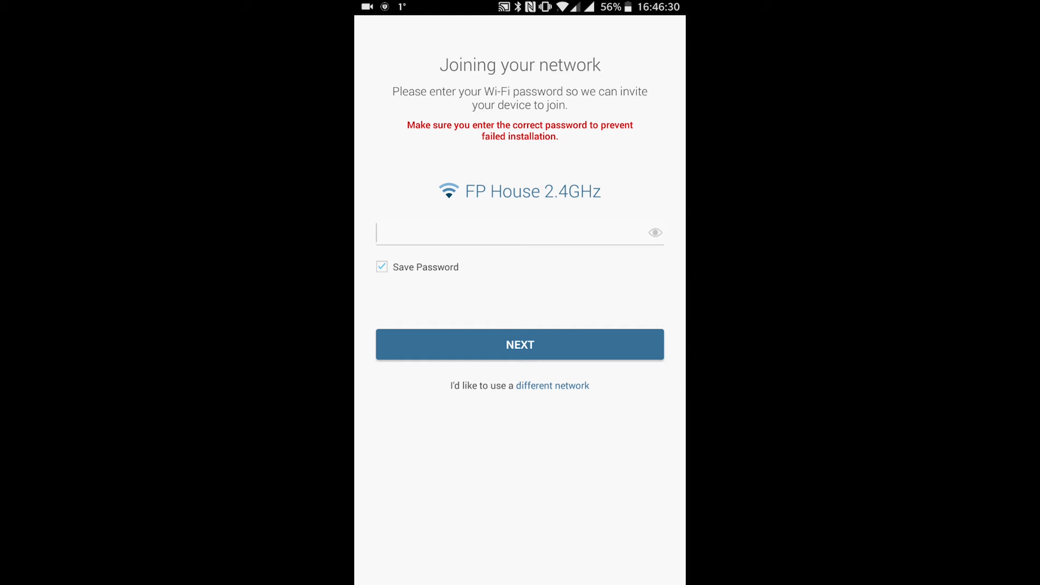
{"action": "left_click", "coordinate": [519, 233]}
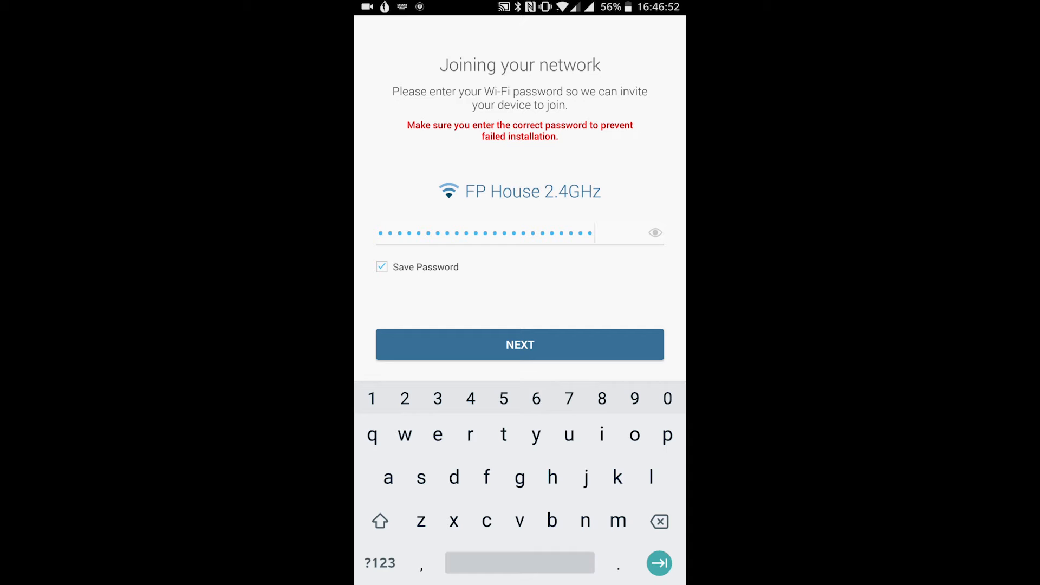
{"action": "left_click", "coordinate": [520, 345]}
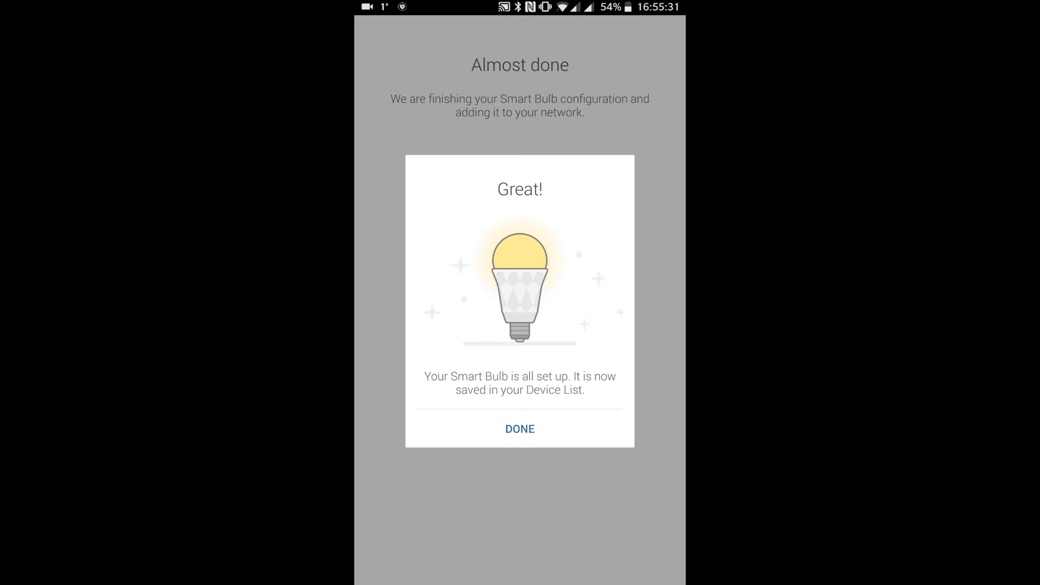
Step: Dismiss the 'Great!' confirmation and open Hallway Light's control screen
{"action": "left_click", "coordinate": [519, 429]}
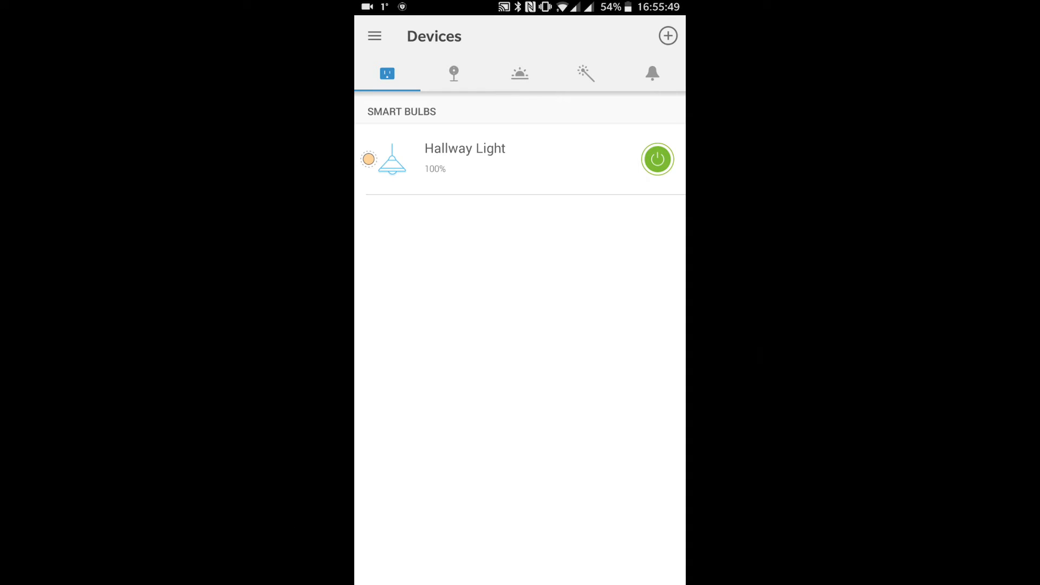
{"action": "left_click", "coordinate": [464, 159]}
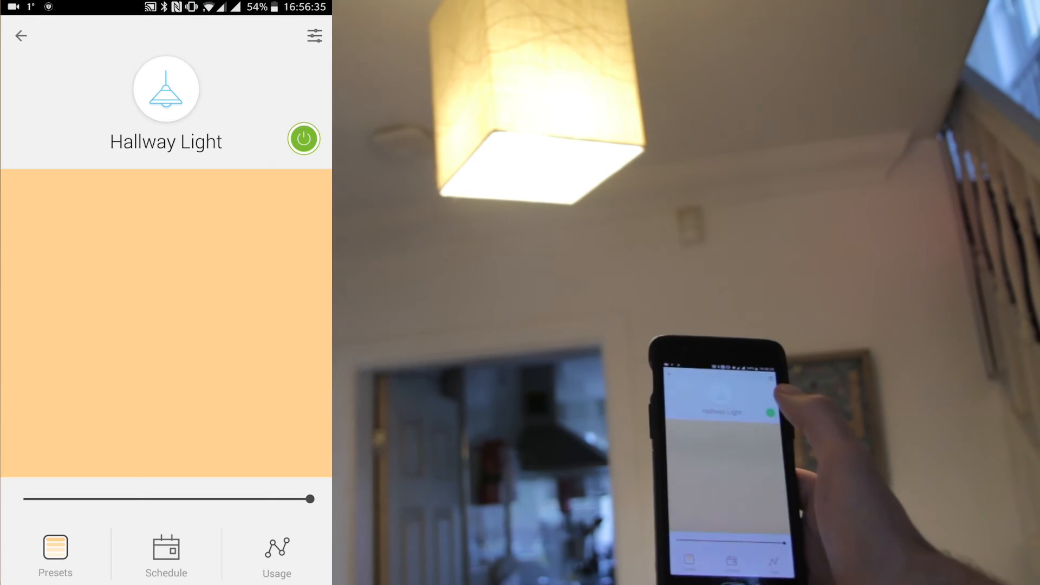
Step: Dim Hallway Light to a low brightness with the slider
{"action": "left_click_drag", "start_coordinate": [309, 498], "coordinate": [84, 499]}
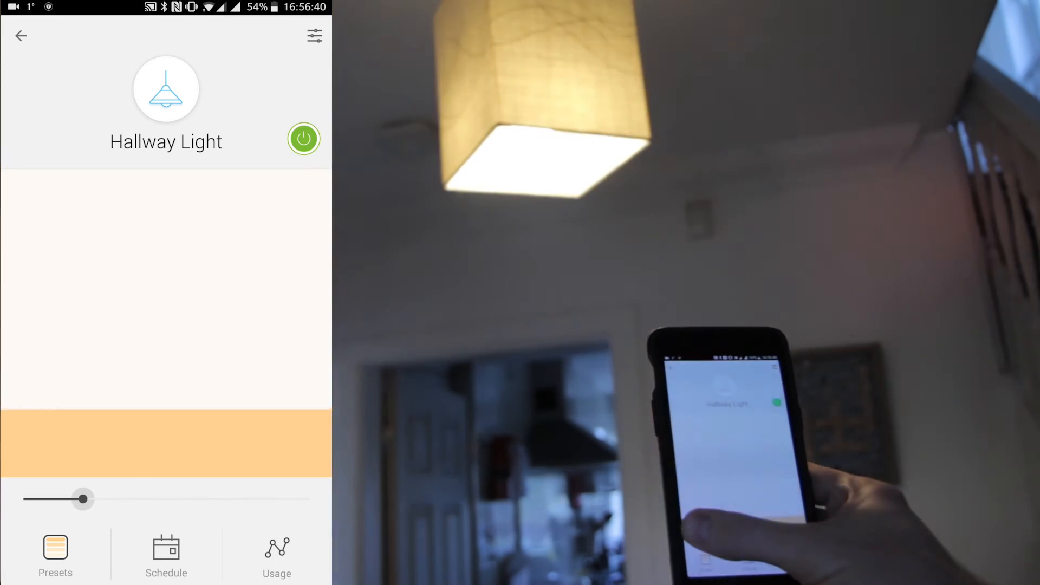
{"action": "left_click_drag", "start_coordinate": [83, 499], "coordinate": [253, 498]}
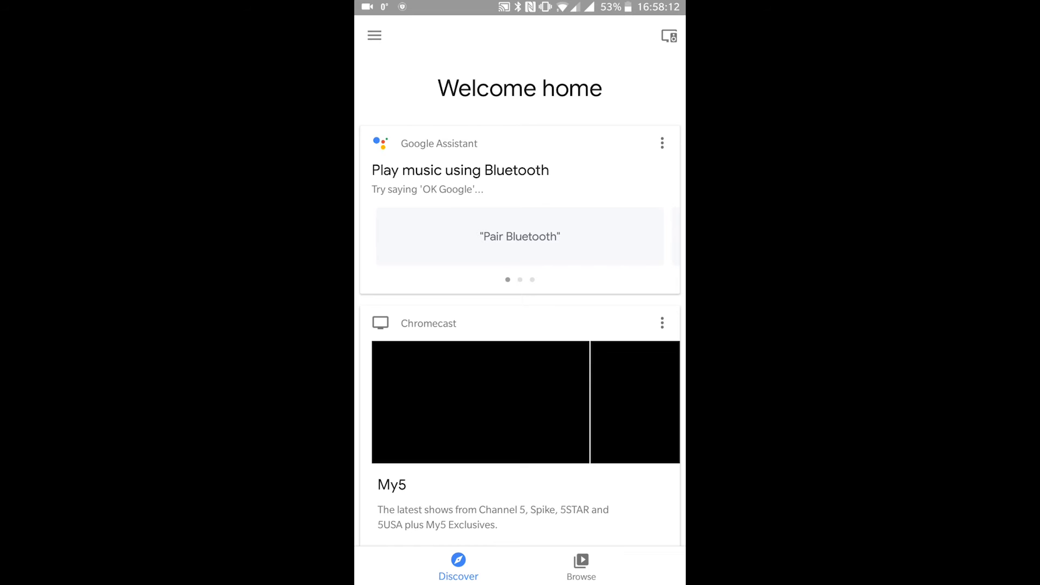
Step: From Home control, add a device service and scroll the list to TP-Link Kasa
{"action": "left_click", "coordinate": [374, 35]}
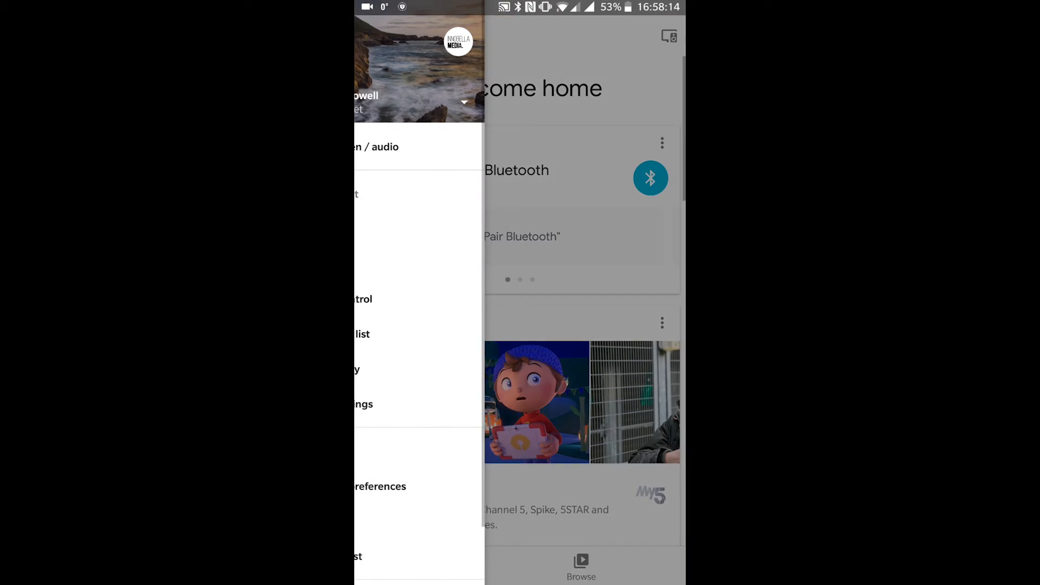
{"action": "left_click", "coordinate": [363, 299]}
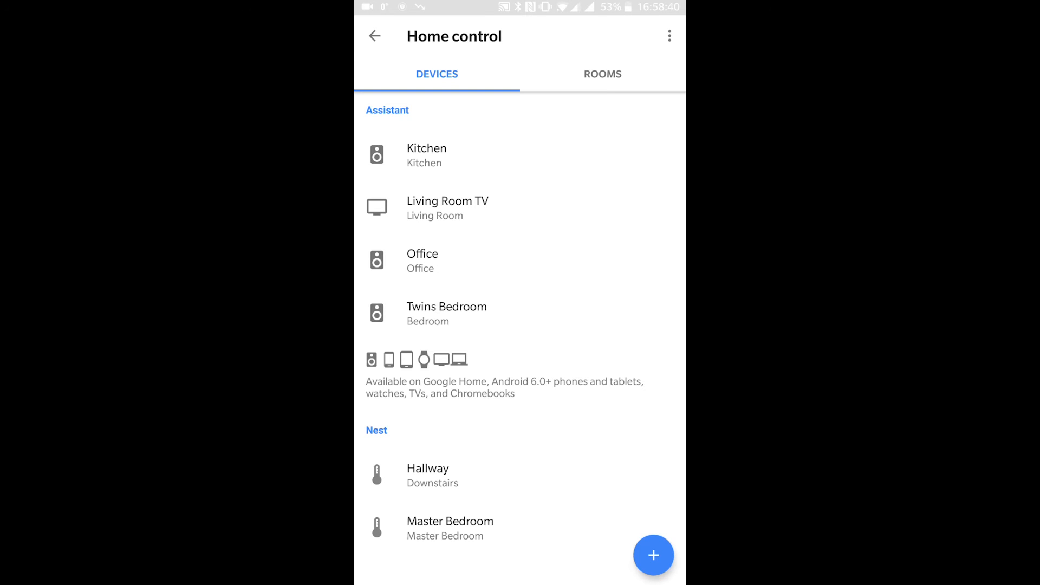
{"action": "left_click", "coordinate": [652, 555]}
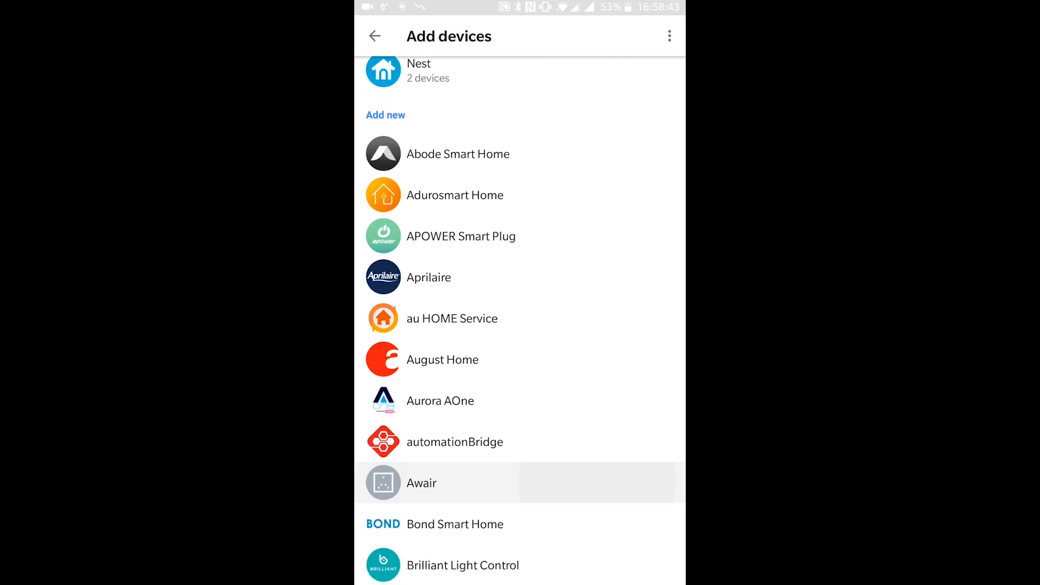
{"action": "scroll", "scroll_direction": "down", "scroll_amount": 3}
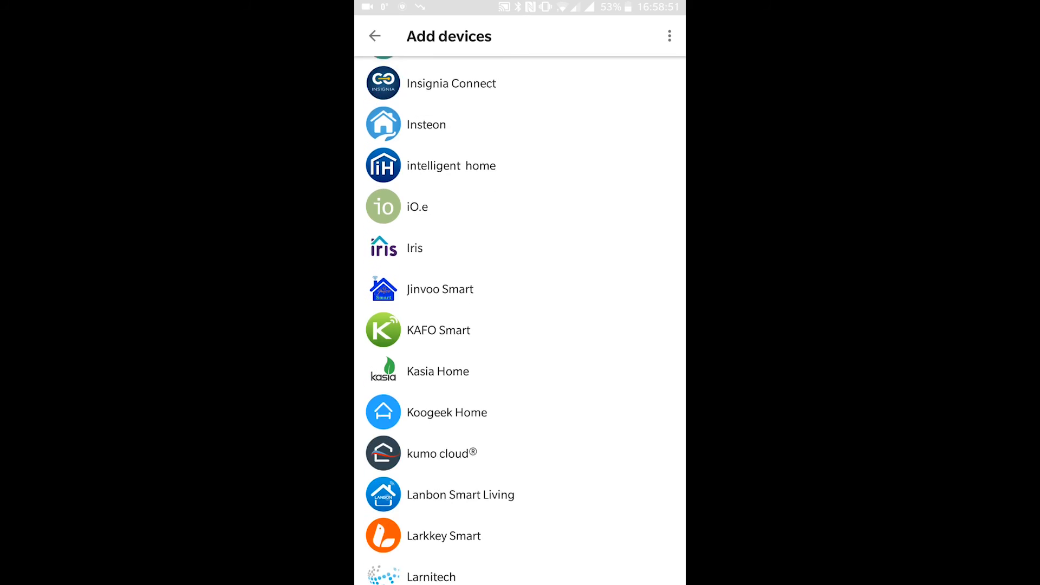
{"action": "scroll", "scroll_direction": "down", "scroll_amount": 3}
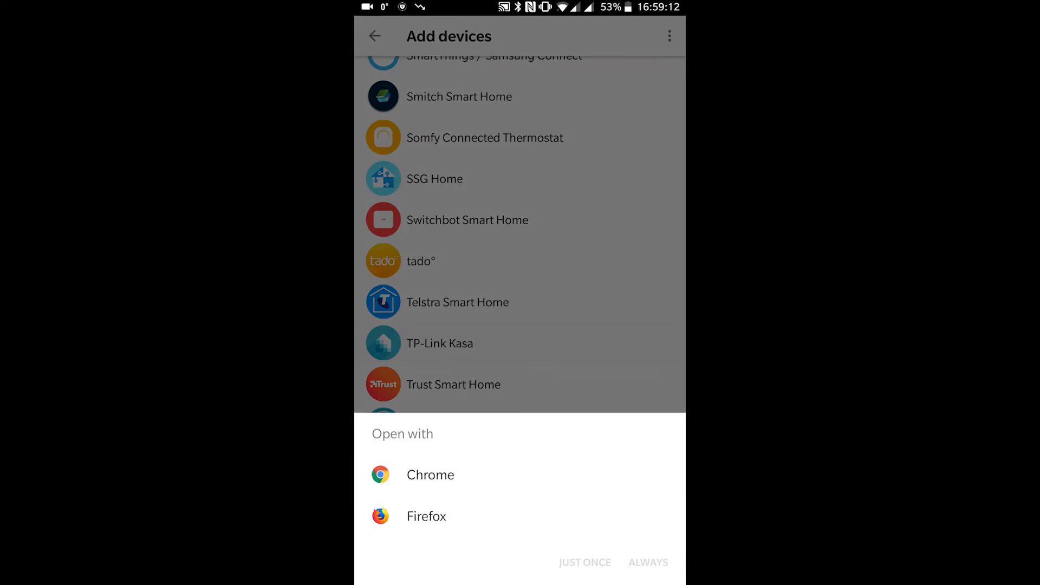
Step: Open the TP-Link sign-in page in Chrome and enter the account credentials to authorize
{"action": "left_click", "coordinate": [431, 474]}
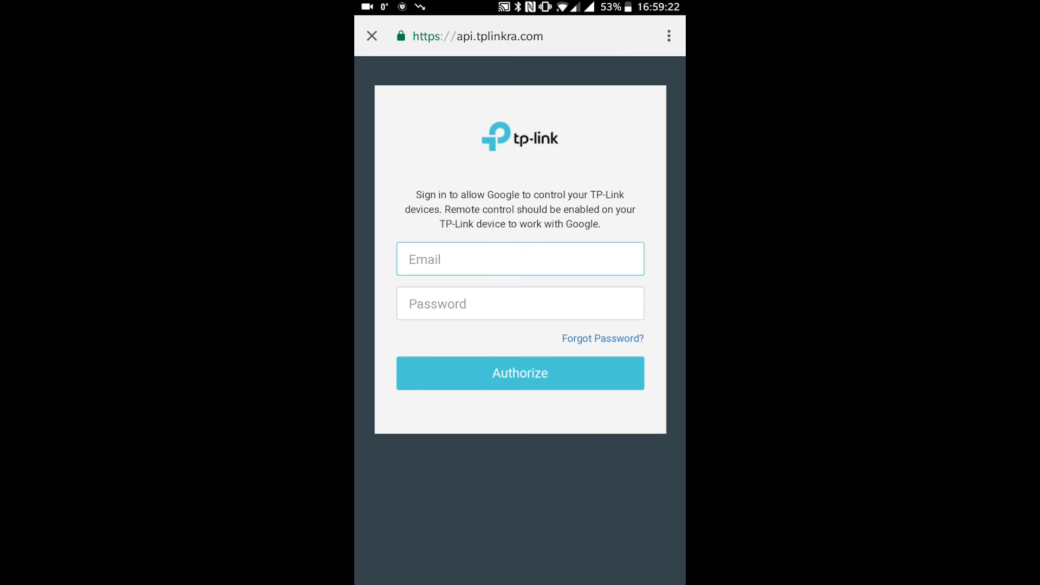
{"action": "left_click", "coordinate": [520, 373]}
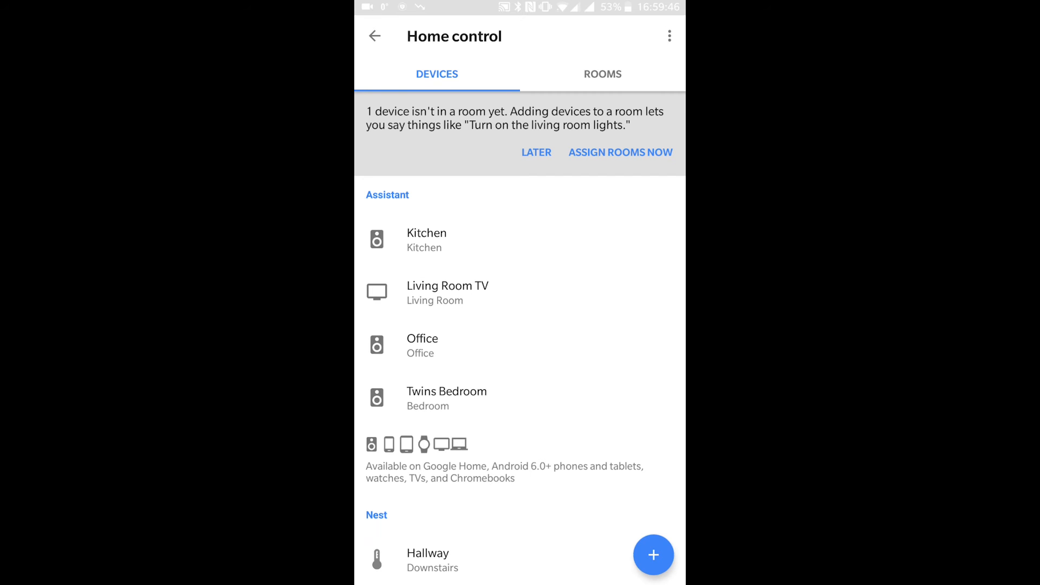
Step: Start assigning rooms and scroll the Rooms list toward Hallway
{"action": "left_click", "coordinate": [620, 151]}
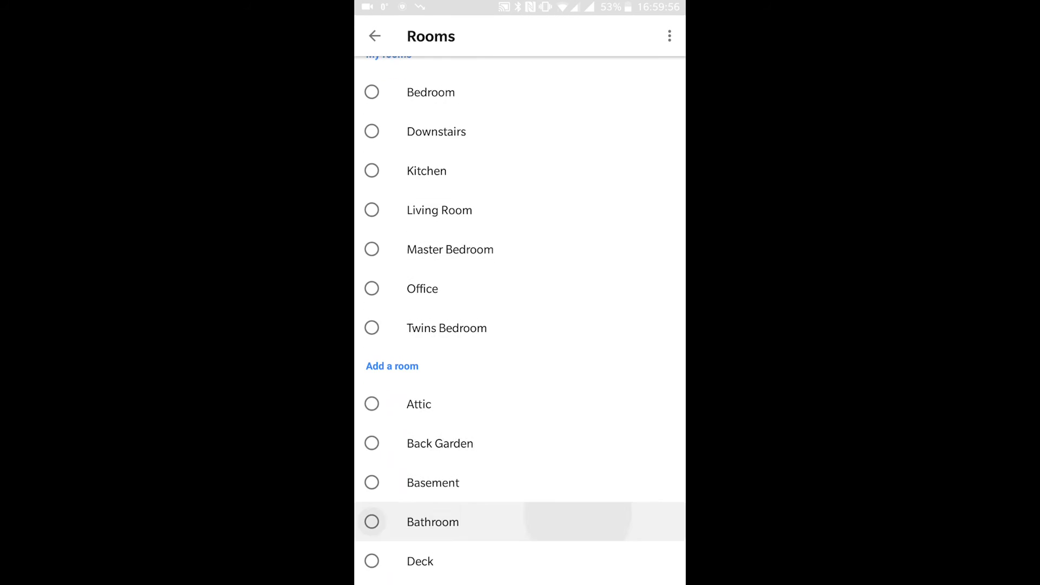
{"action": "scroll", "scroll_direction": "down", "scroll_amount": 3}
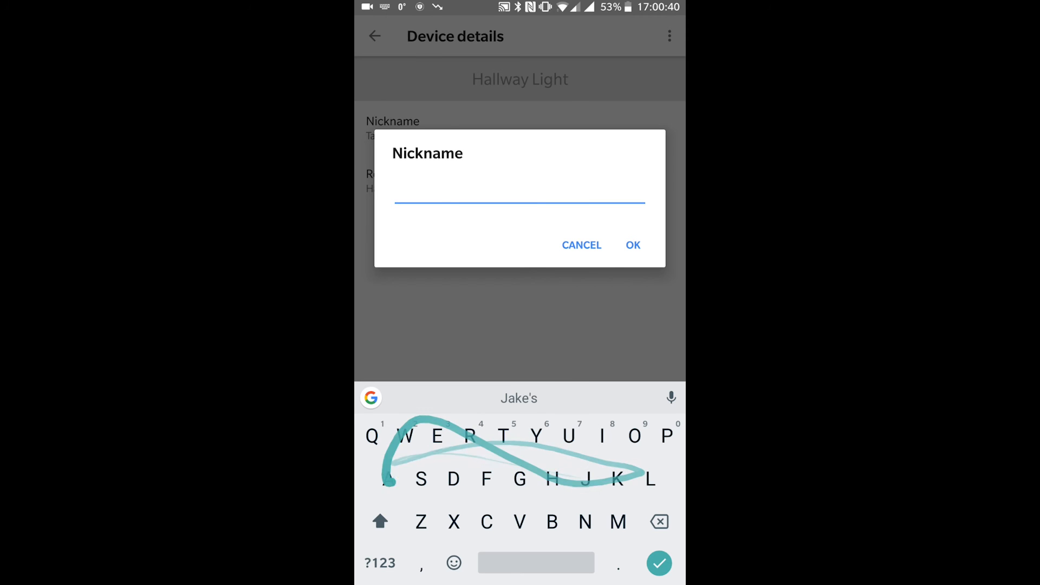
Step: Name the Hallway Light 'Hallway light' as its Google Home nickname and save it
{"action": "type", "text": "Hallway light"}
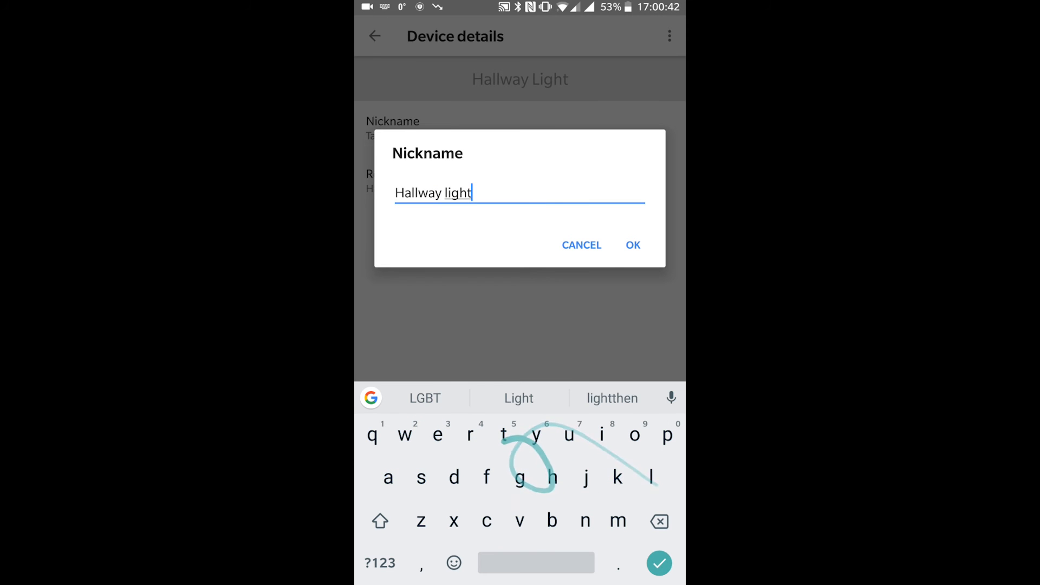
{"action": "left_click", "coordinate": [632, 245]}
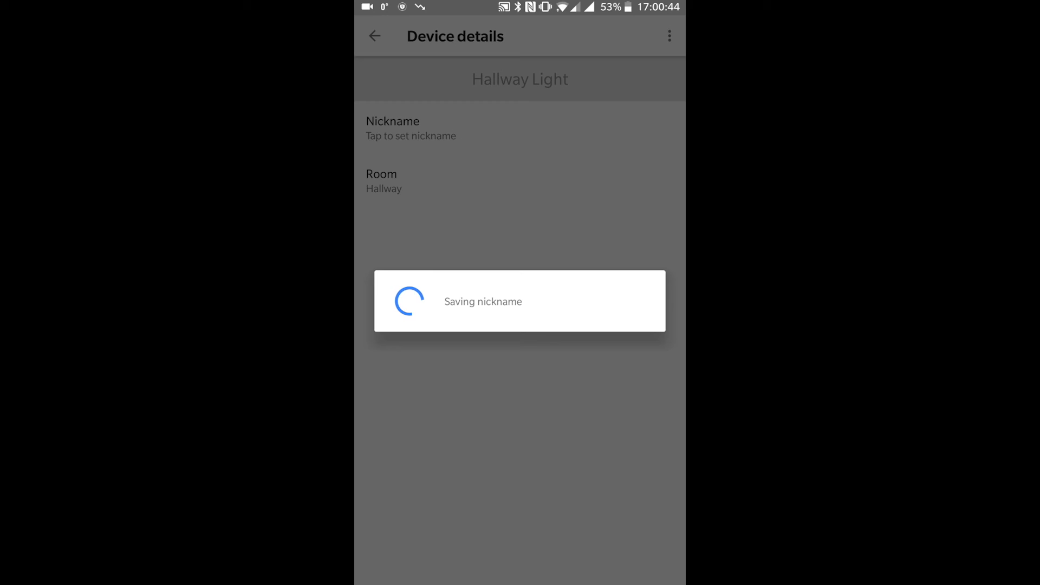